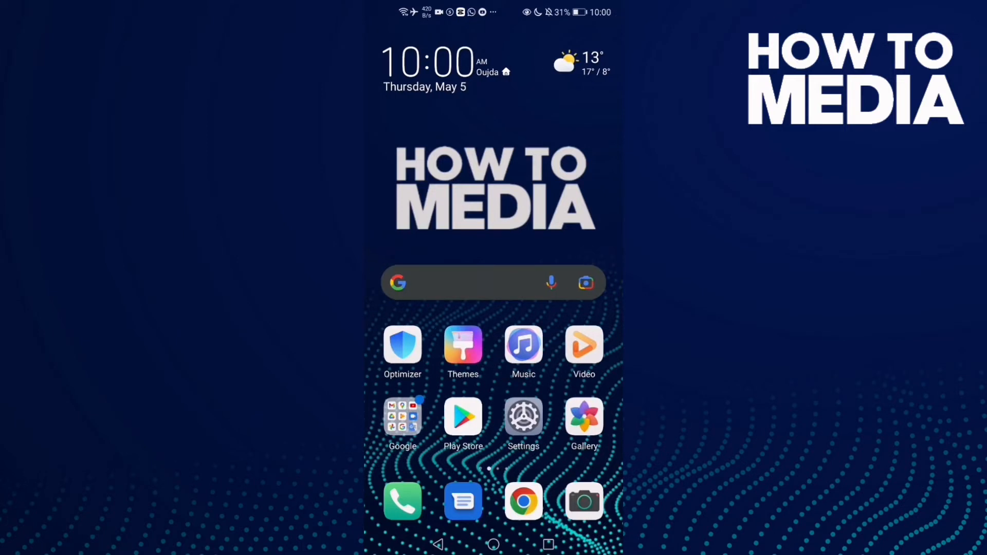
Swipe to the second home-screen page where the Facebook icon sits.
{"action": "scroll", "scroll_direction": "left", "scroll_amount": 3}
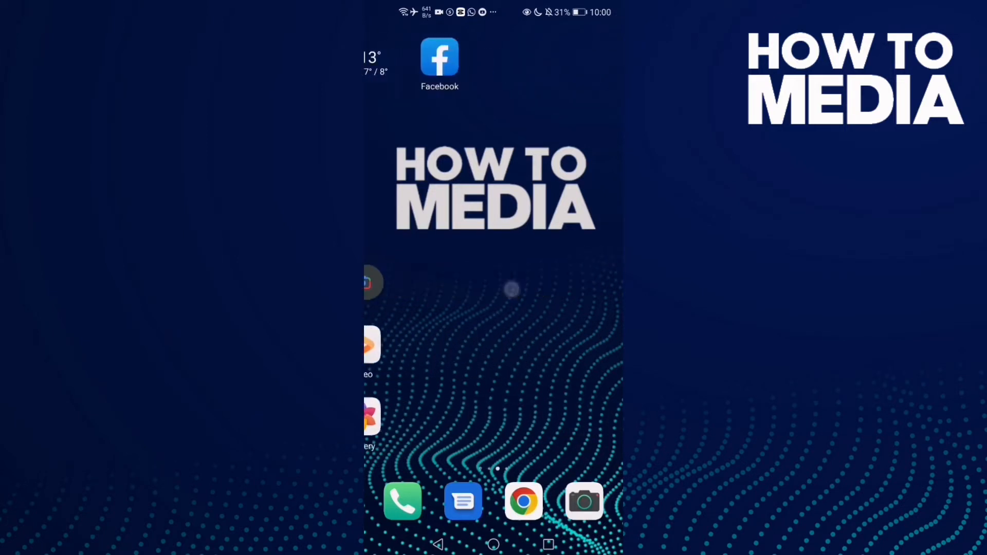
Launch Facebook and reach the Your information section of Settings & privacy via the menu.
{"action": "left_click", "coordinate": [440, 57]}
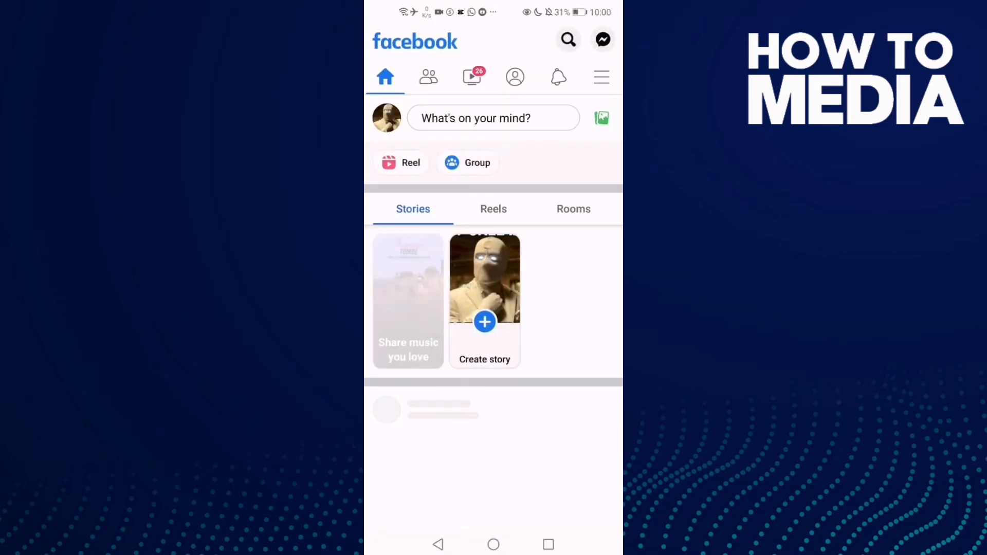
{"action": "left_click", "coordinate": [600, 77]}
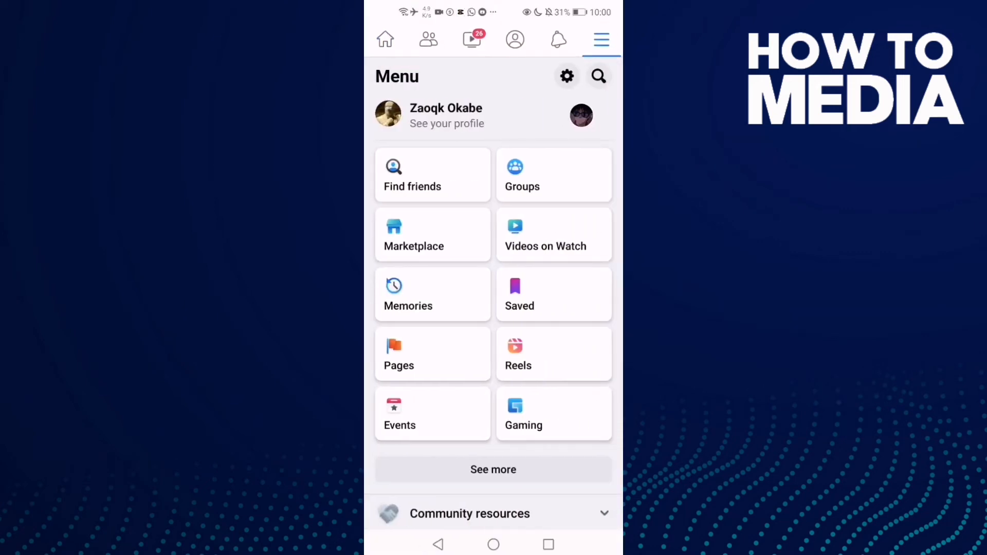
{"action": "scroll", "scroll_direction": "down", "scroll_amount": 3}
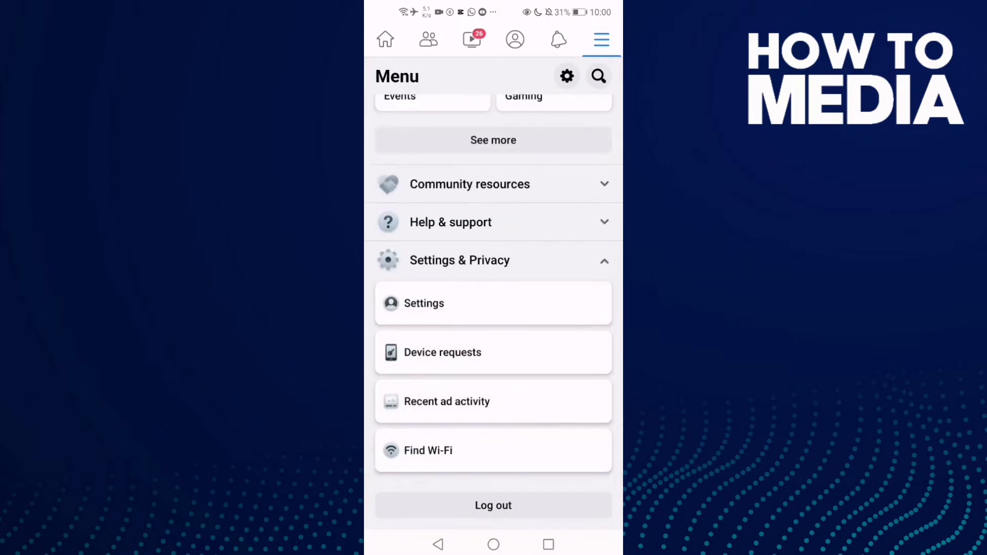
{"action": "left_click", "coordinate": [424, 303]}
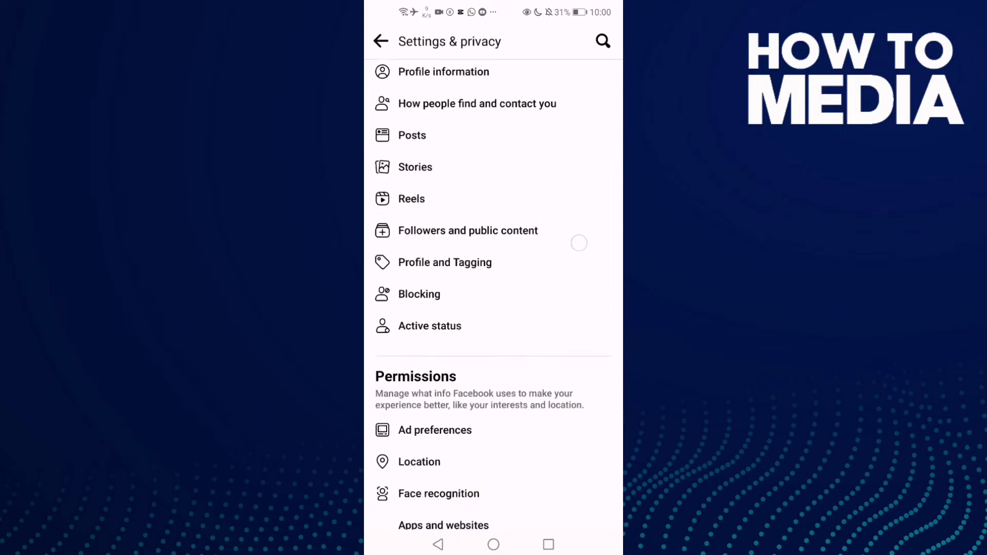
{"action": "scroll", "scroll_direction": "down", "scroll_amount": 3}
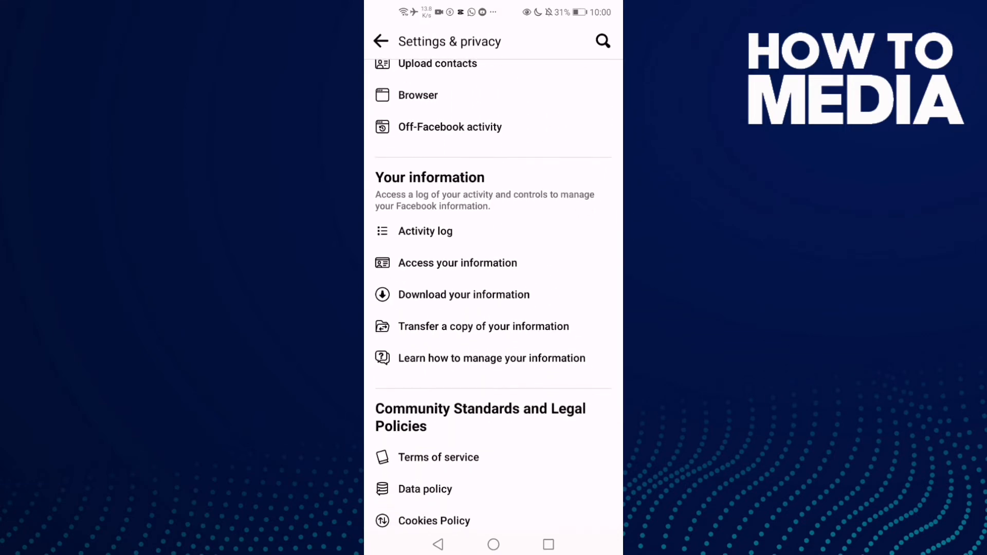
In Activity Log, expand Groups, Communities, Events and Reels and view the empty Reels activity.
{"action": "left_click", "coordinate": [425, 230]}
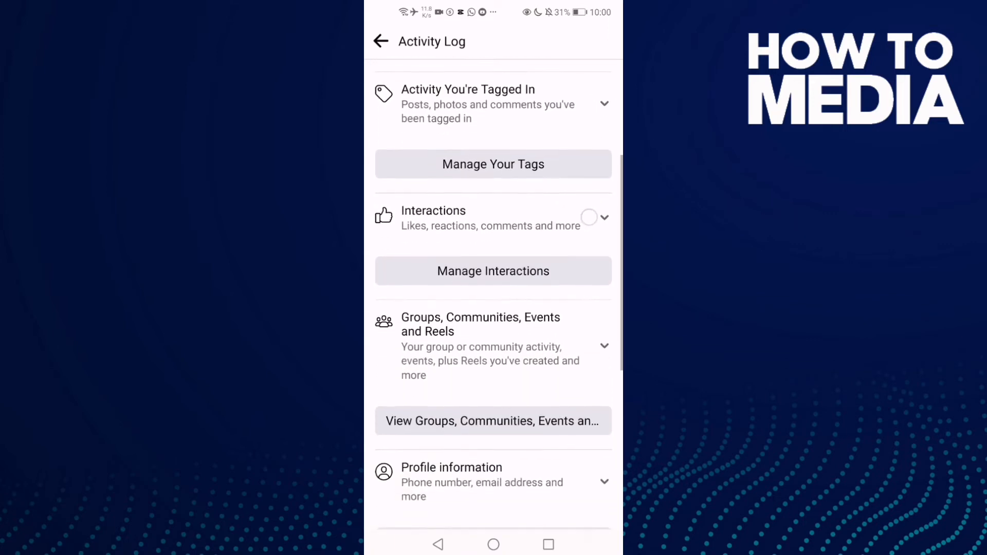
{"action": "scroll", "scroll_direction": "up", "scroll_amount": 3}
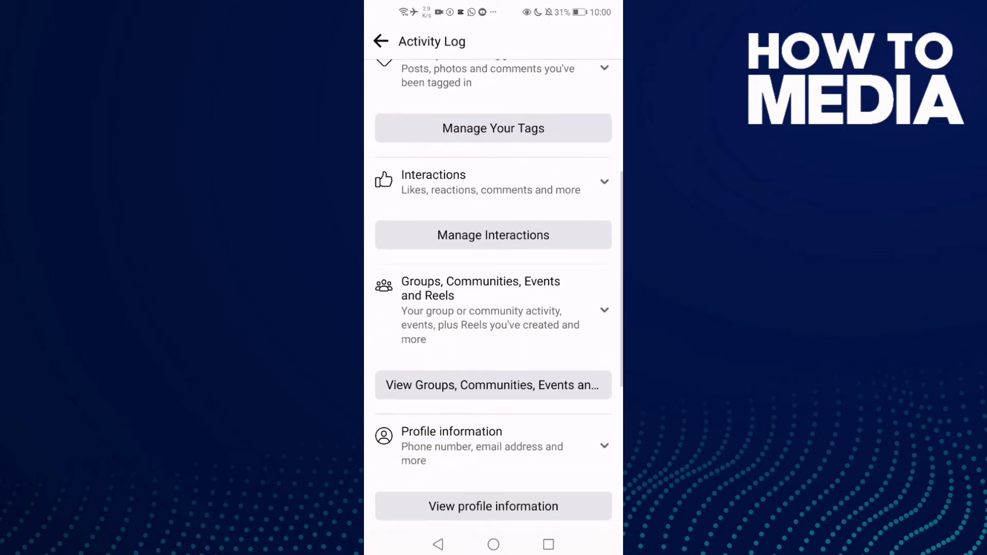
{"action": "left_click", "coordinate": [493, 311]}
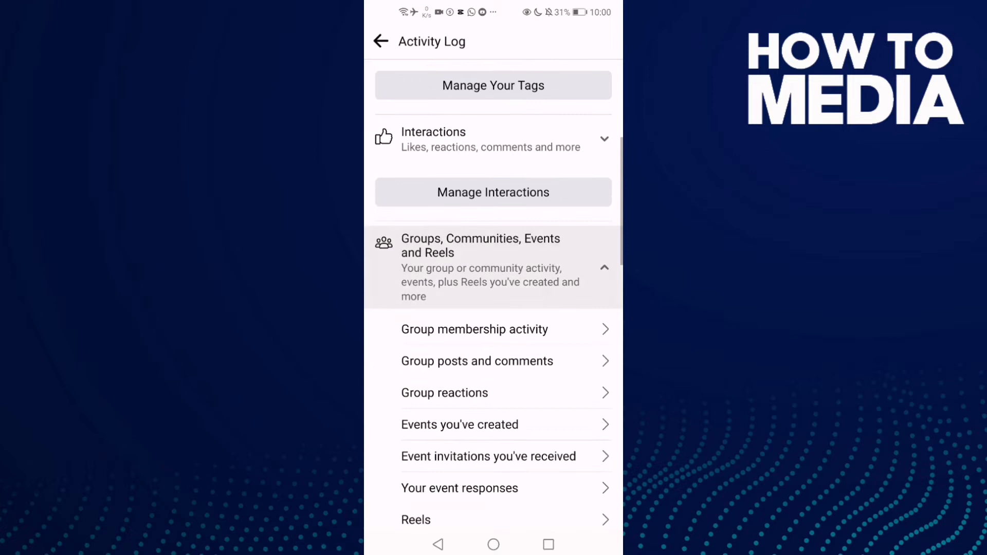
{"action": "scroll", "scroll_direction": "down", "scroll_amount": 3}
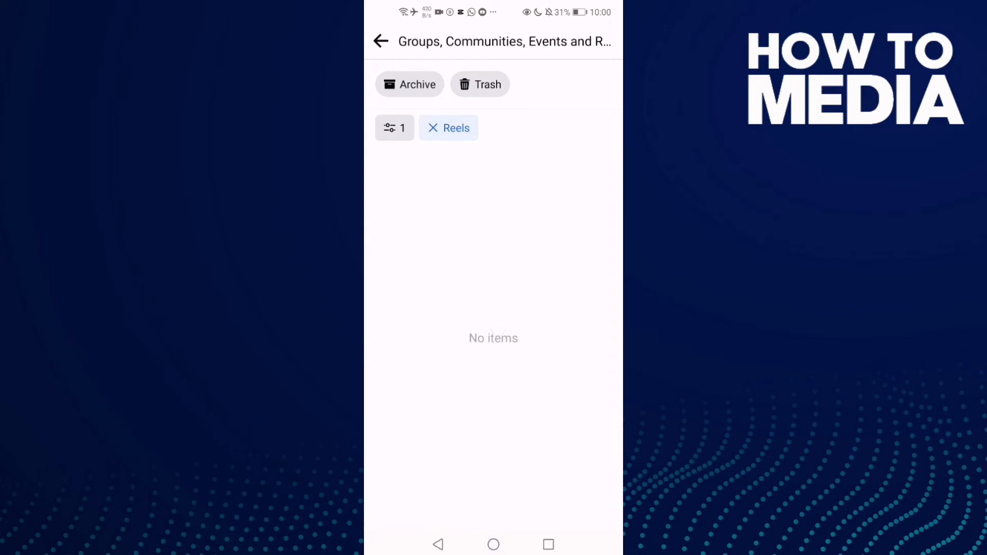
Leave Facebook and return to the Android home screen.
{"action": "left_click", "coordinate": [493, 545]}
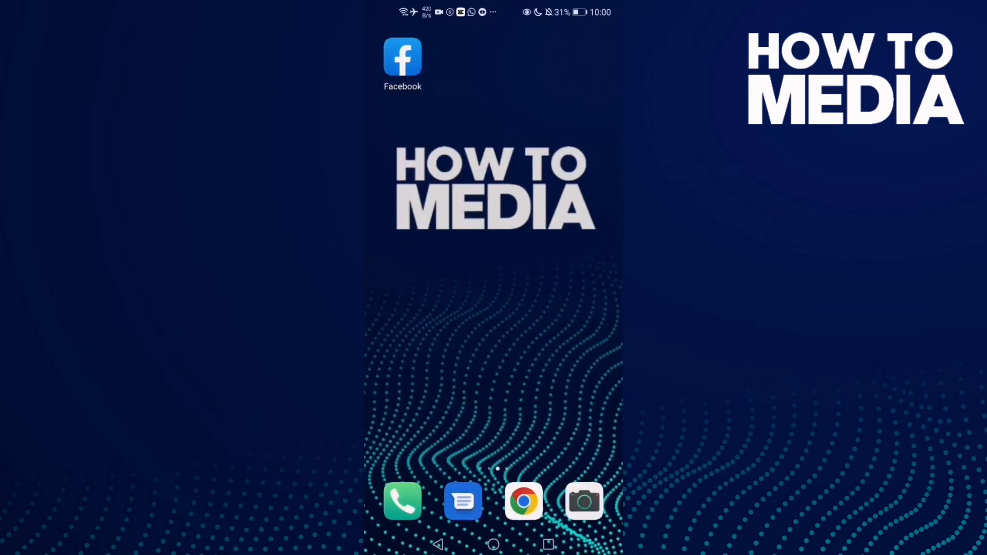
Swipe back to the main home page with the clock, weather and app grid.
{"action": "scroll", "scroll_direction": "left", "scroll_amount": 3}
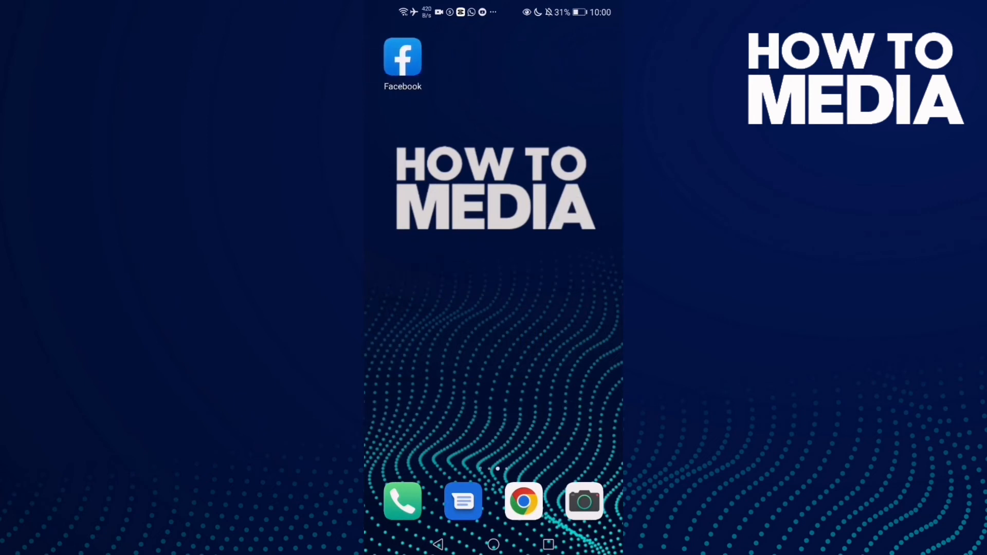
{"action": "scroll", "scroll_direction": "left", "scroll_amount": 3}
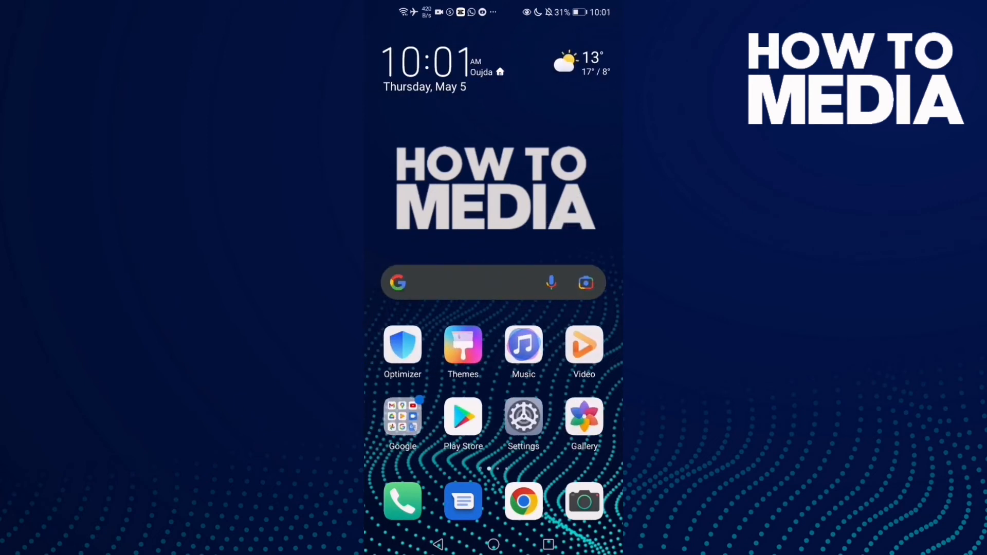